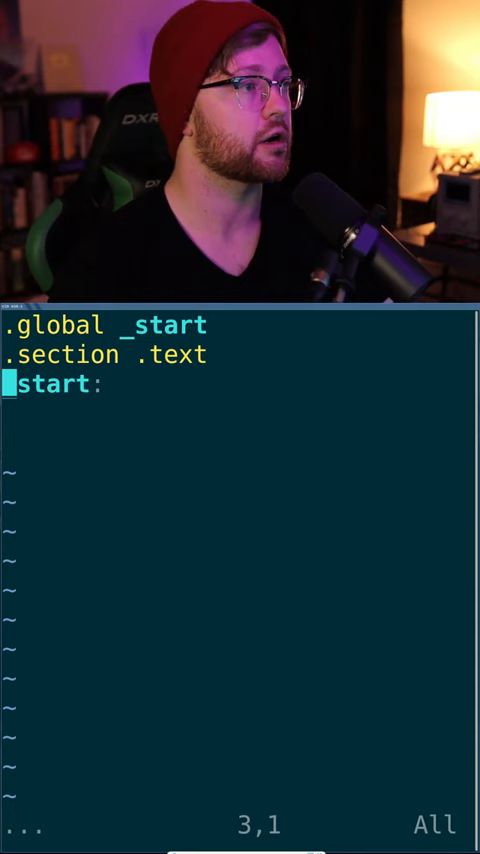
text(mov $1, %rax)
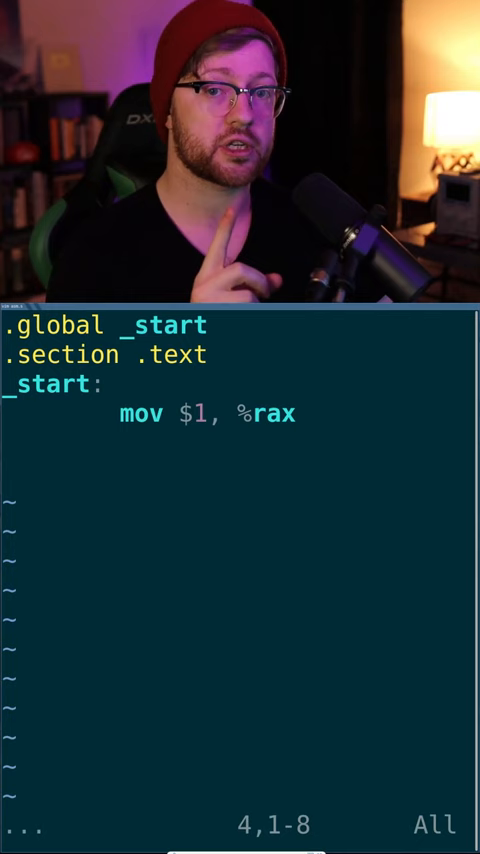
text(mov $1, %rdi)
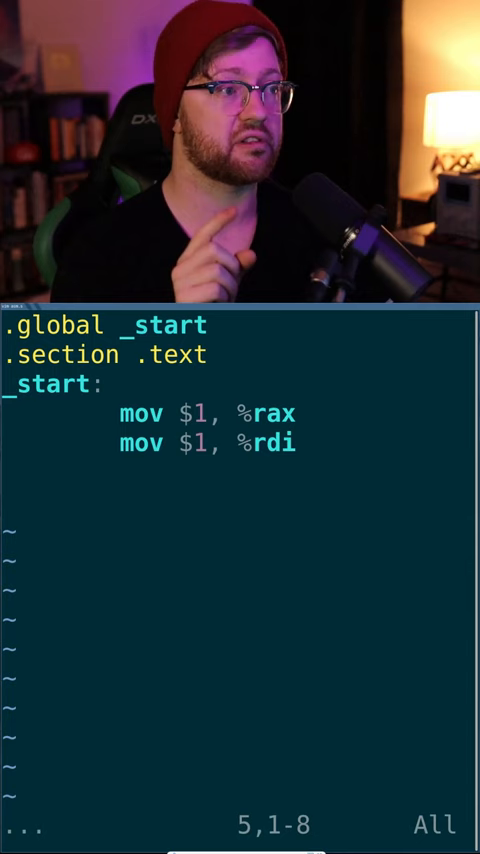
text(mov $msg, %rsi)
text(mov $13, %rdx)
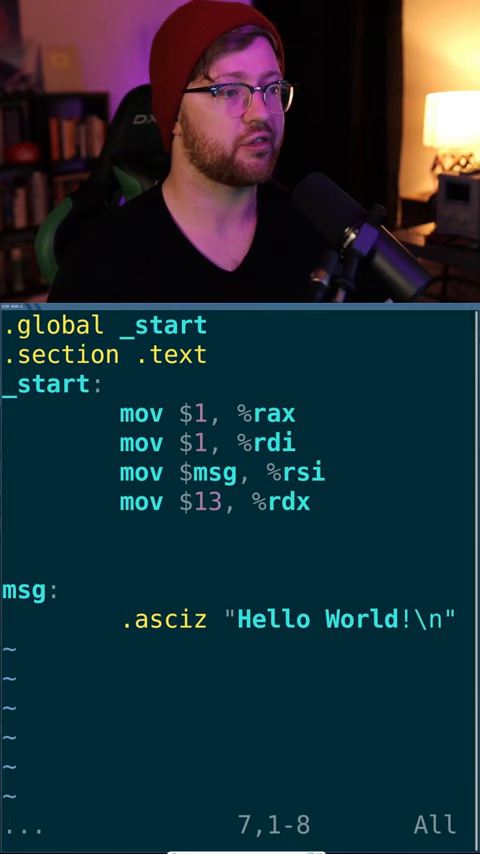
text(syscall)
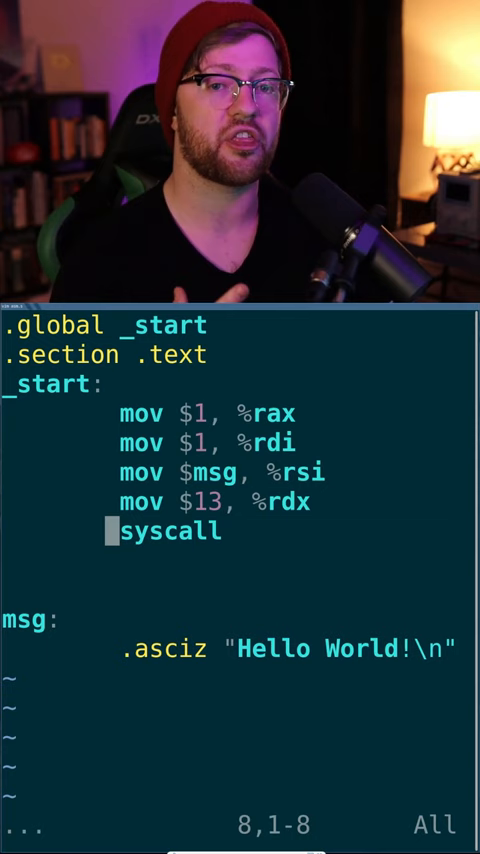
text(mov $60, %rax)
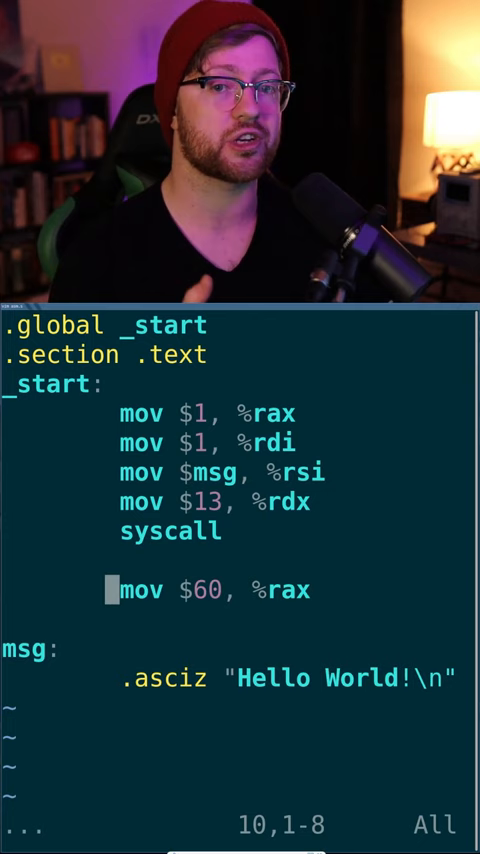